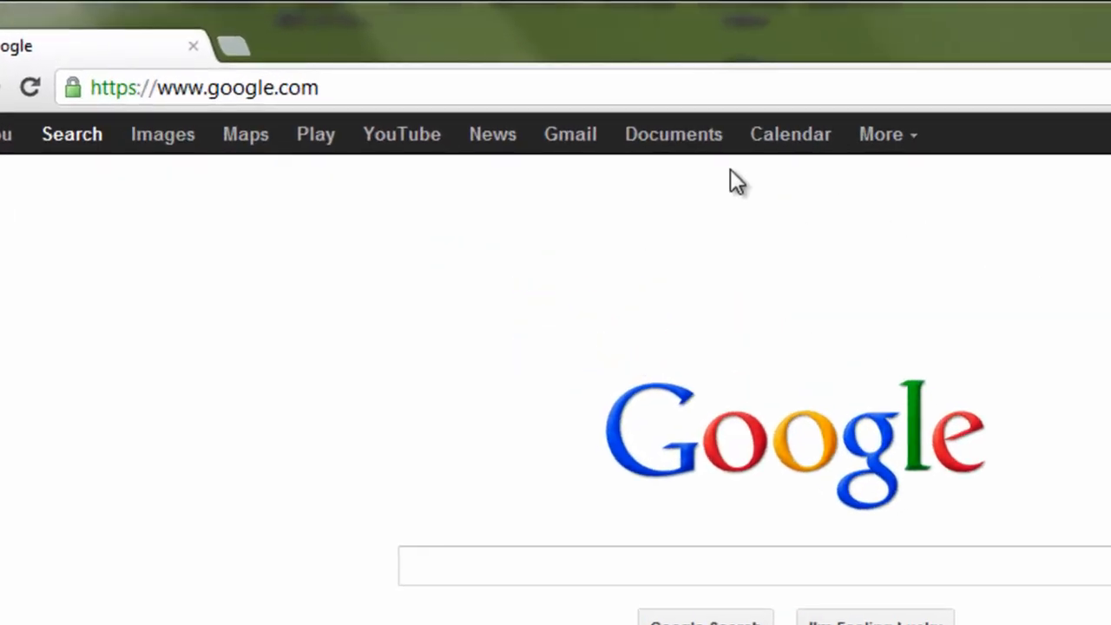
# From the Documents home, create a blank spreadsheet and bring up its rename prompt.
pyautogui.click(672, 134)
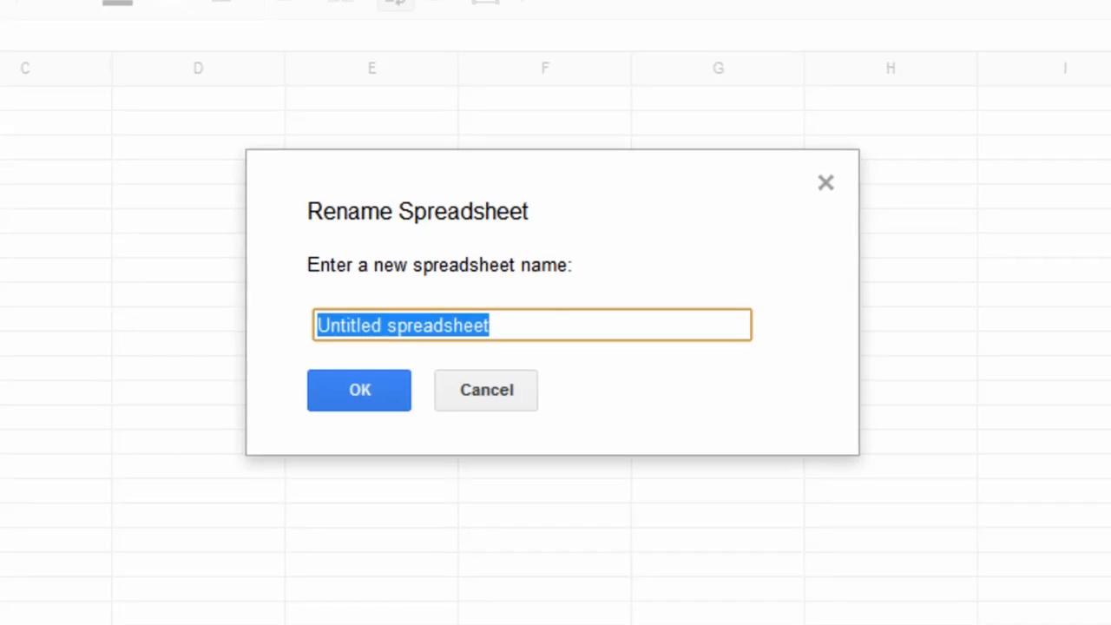
# Enter 'My First Bar Graph' as the new spreadsheet's name.
pyautogui.write('My First Bar Graph')
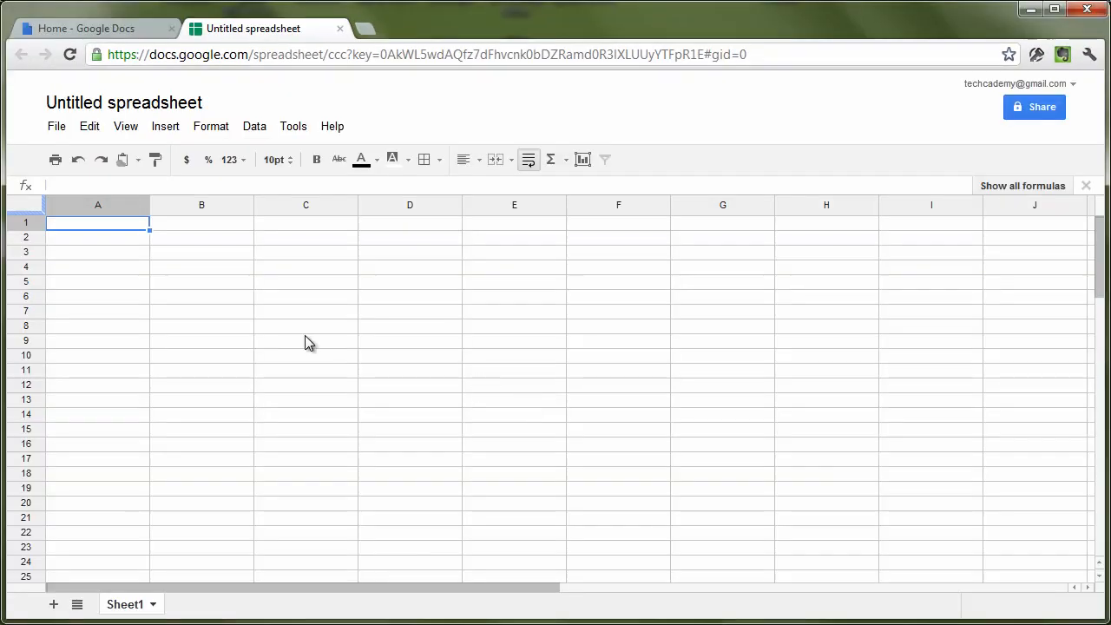
pyautogui.write('My First Bar Graph')
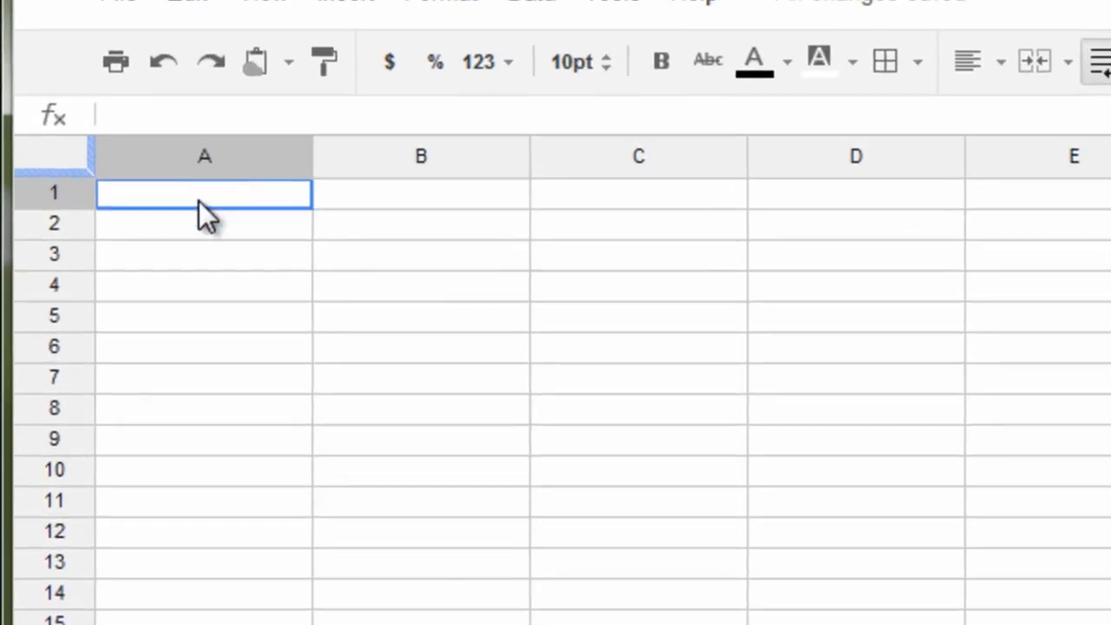
# Enter the headers Reebok, Adidas, Nike and Generic across A1:D1.
pyautogui.write('re')
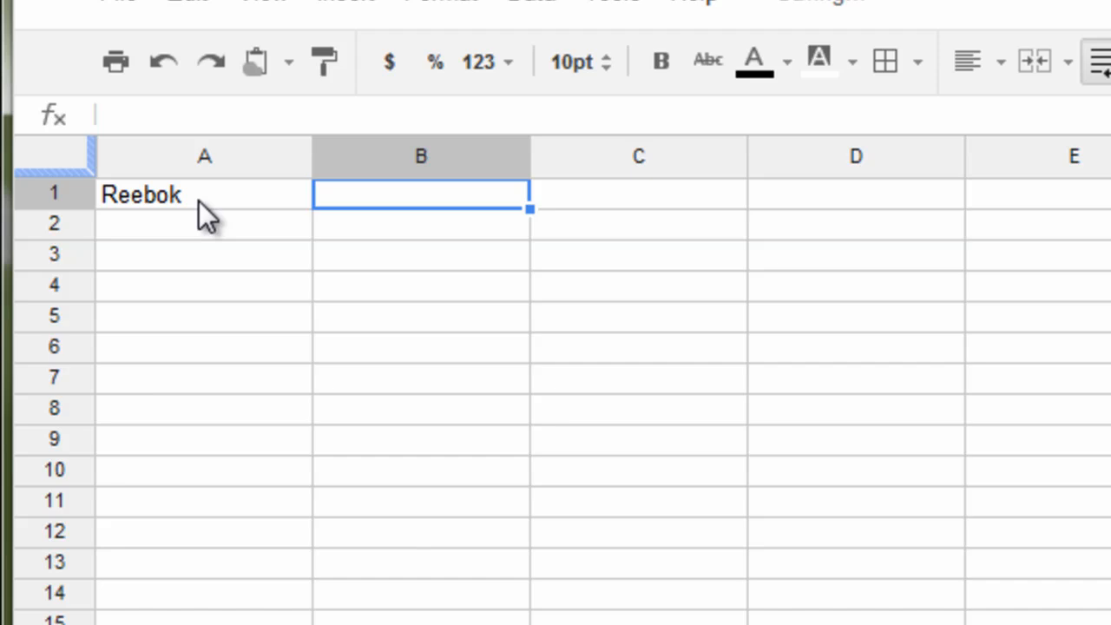
pyautogui.write('Adidas')
pyautogui.click(639, 195)
pyautogui.write('Nike')
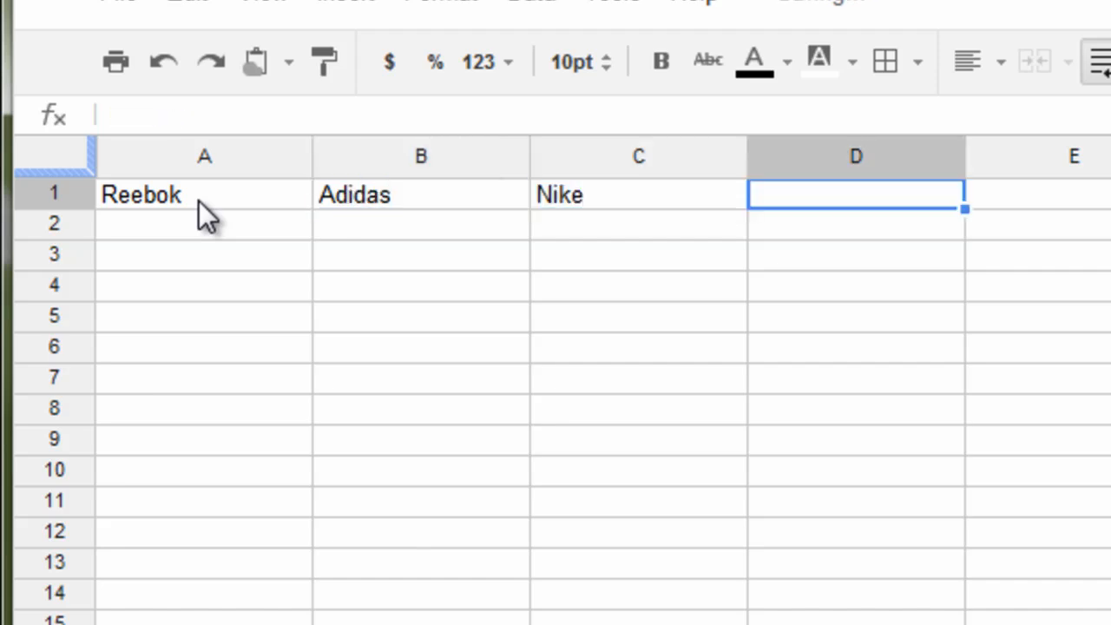
pyautogui.write('Gen')
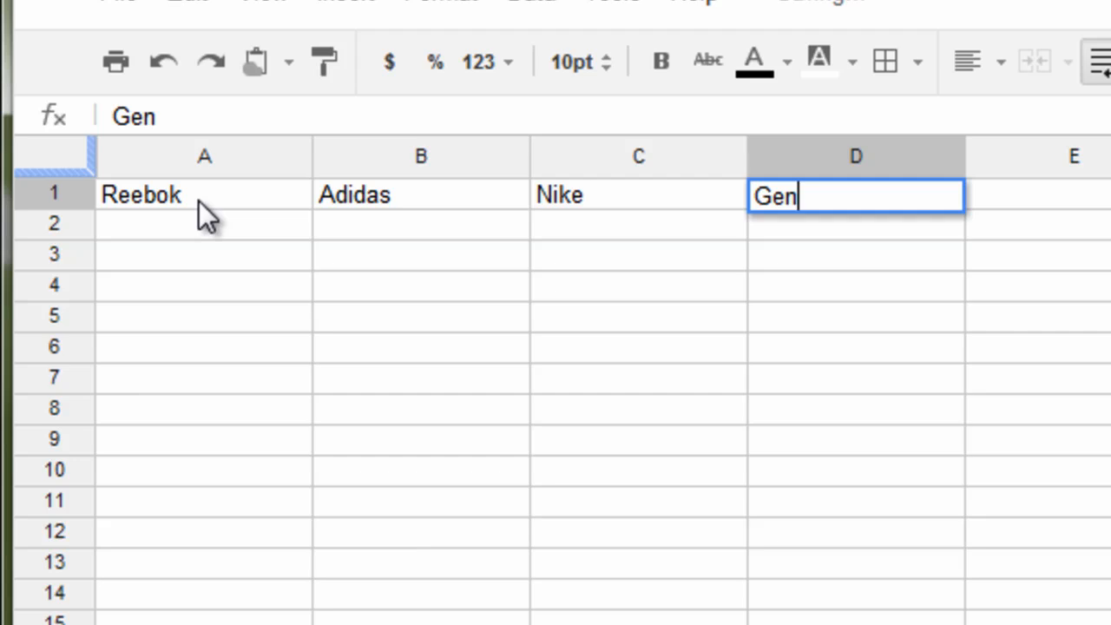
pyautogui.write('eric')
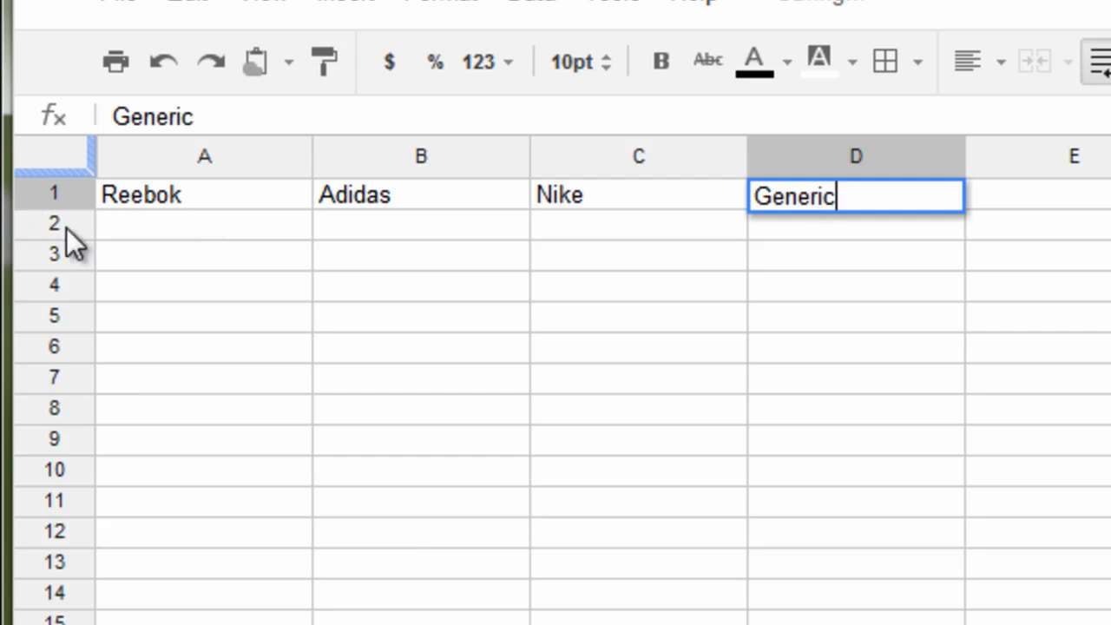
# Enter the race times 24, 26, 22 and 25 beneath the brand headers.
pyautogui.click(204, 224)
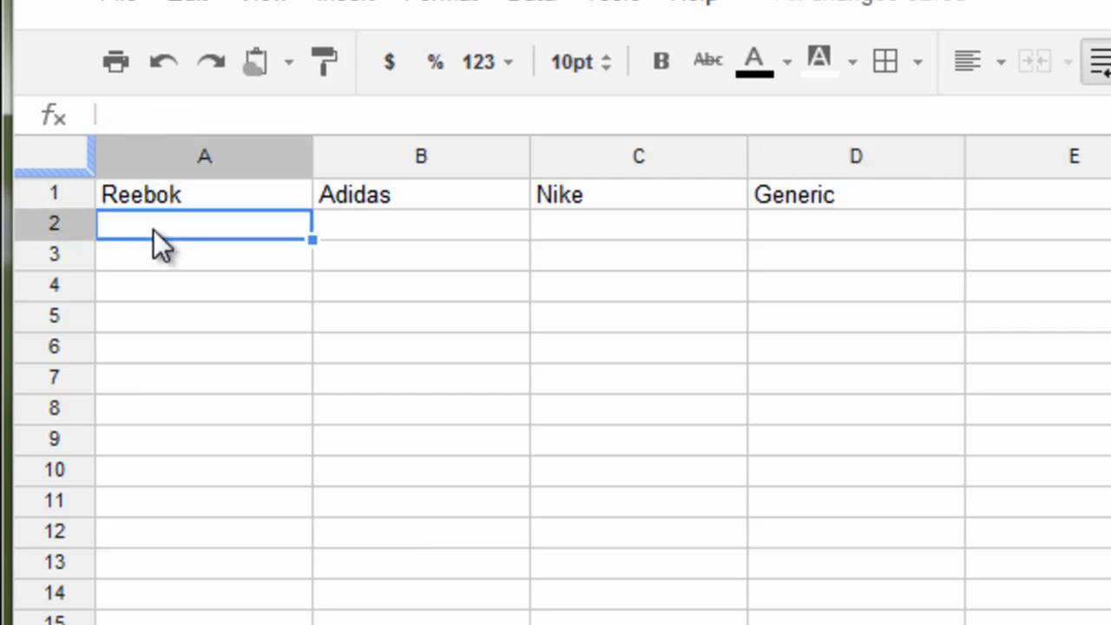
pyautogui.write('24')
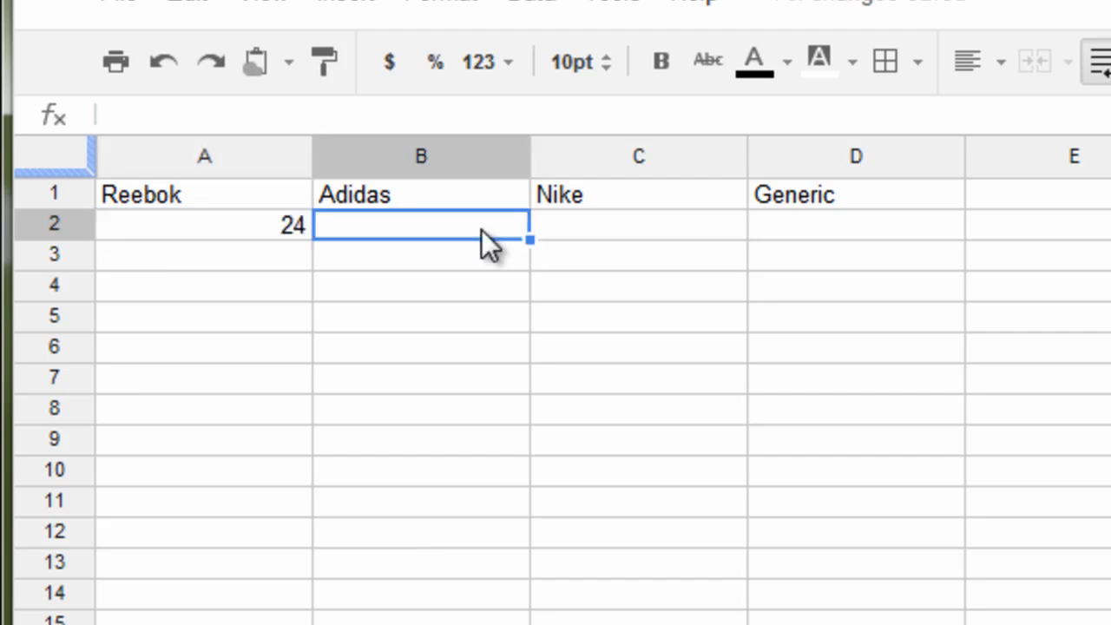
pyautogui.write('26')
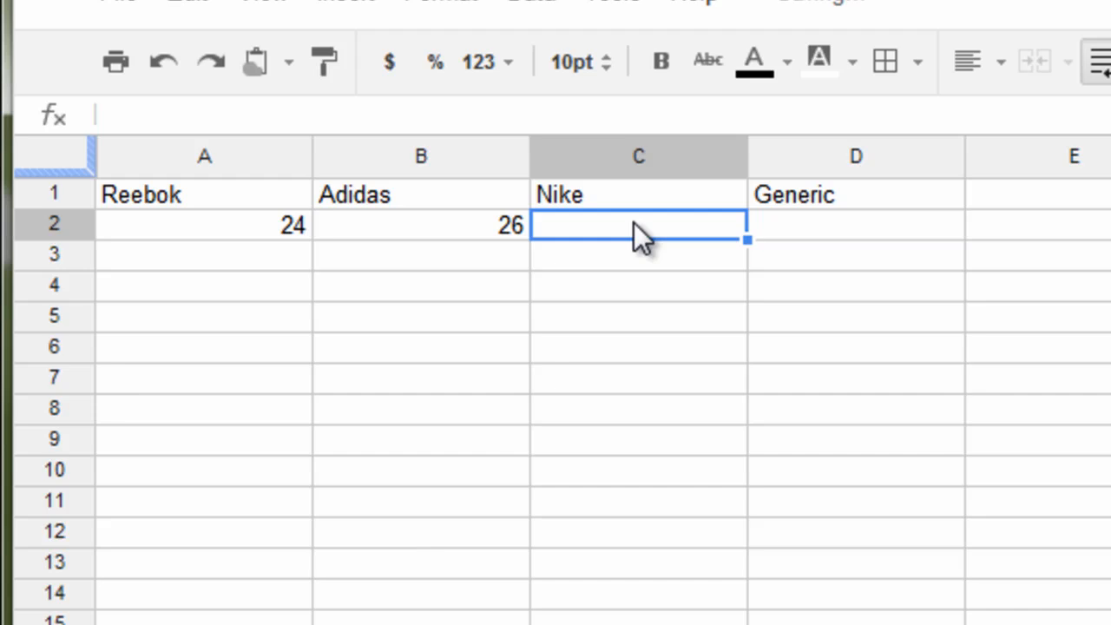
pyautogui.write('22')
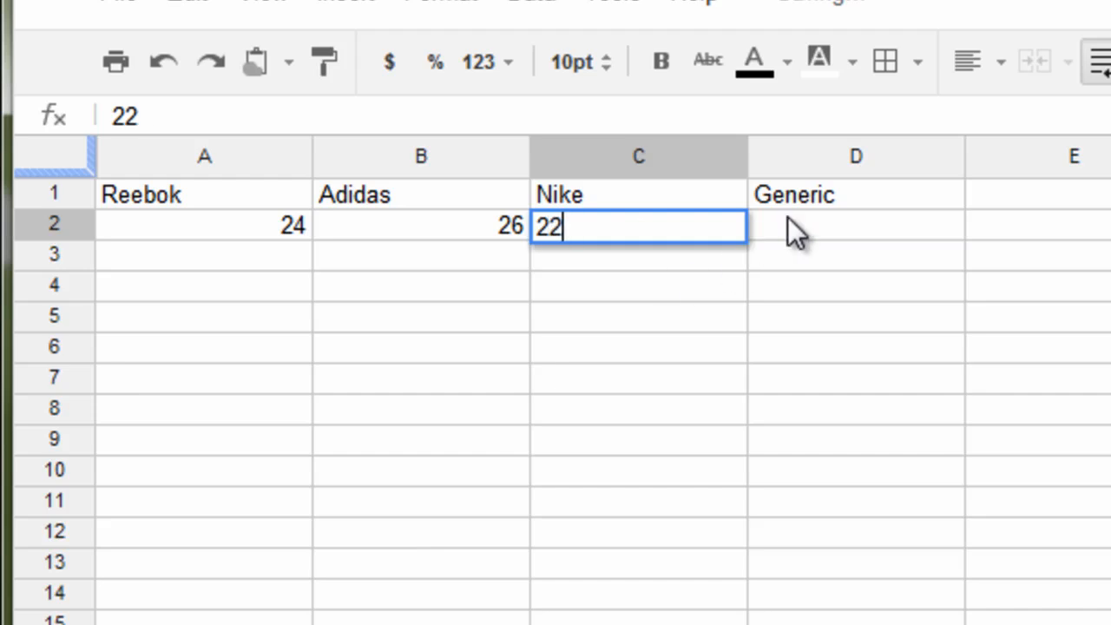
pyautogui.press('Tab')
pyautogui.write('25')
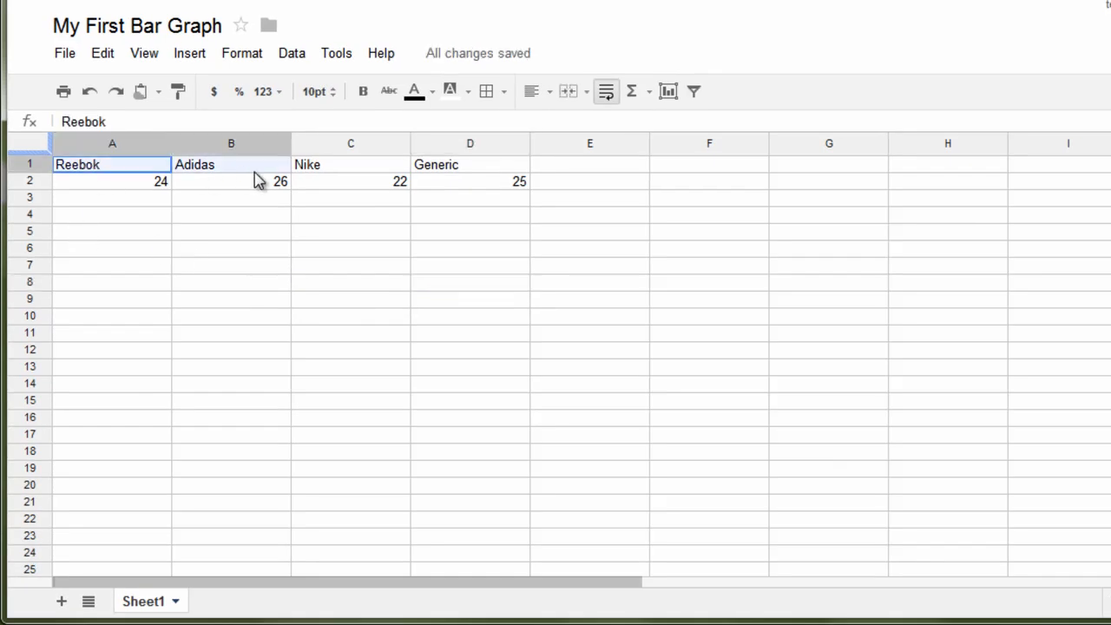
# Insert a chart of the brand times, compare bar and column previews, keeping column.
pyautogui.click(189, 53)
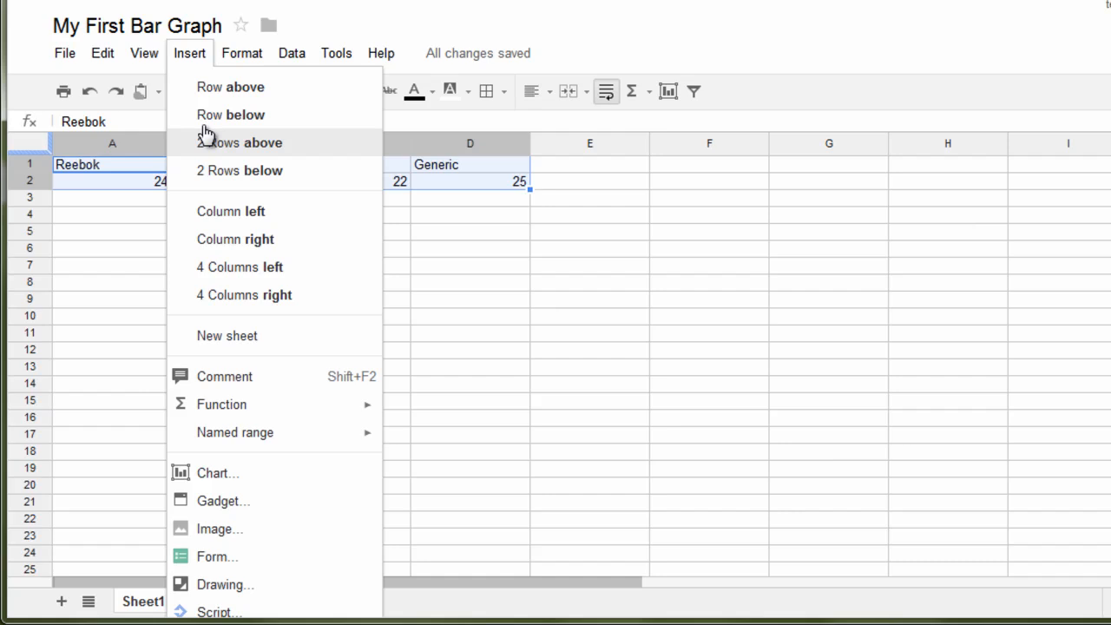
pyautogui.click(218, 474)
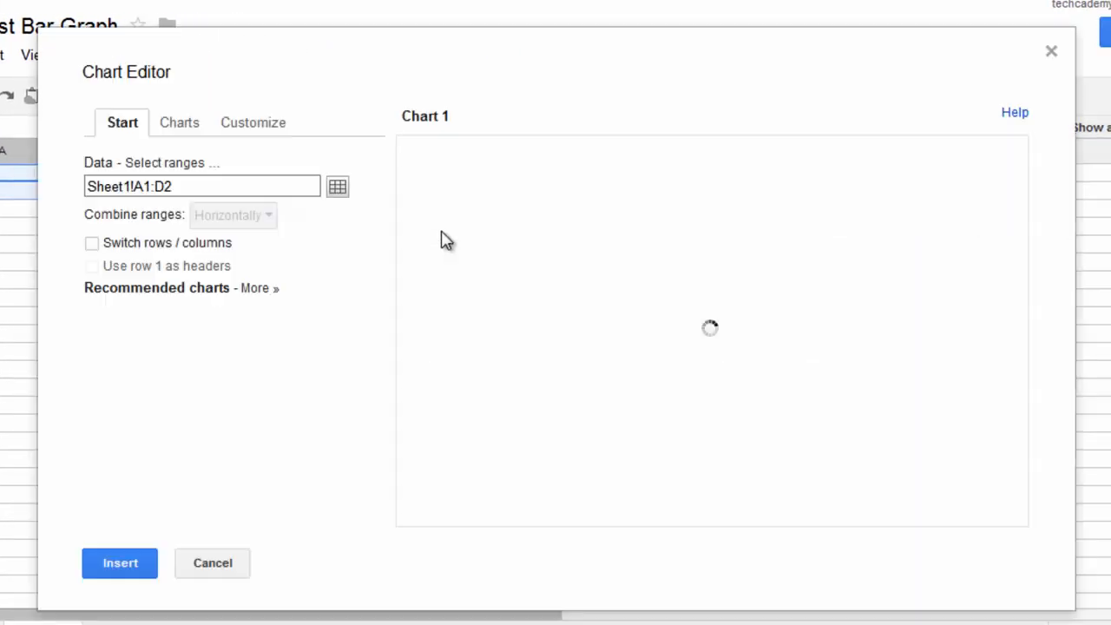
pyautogui.click(92, 266)
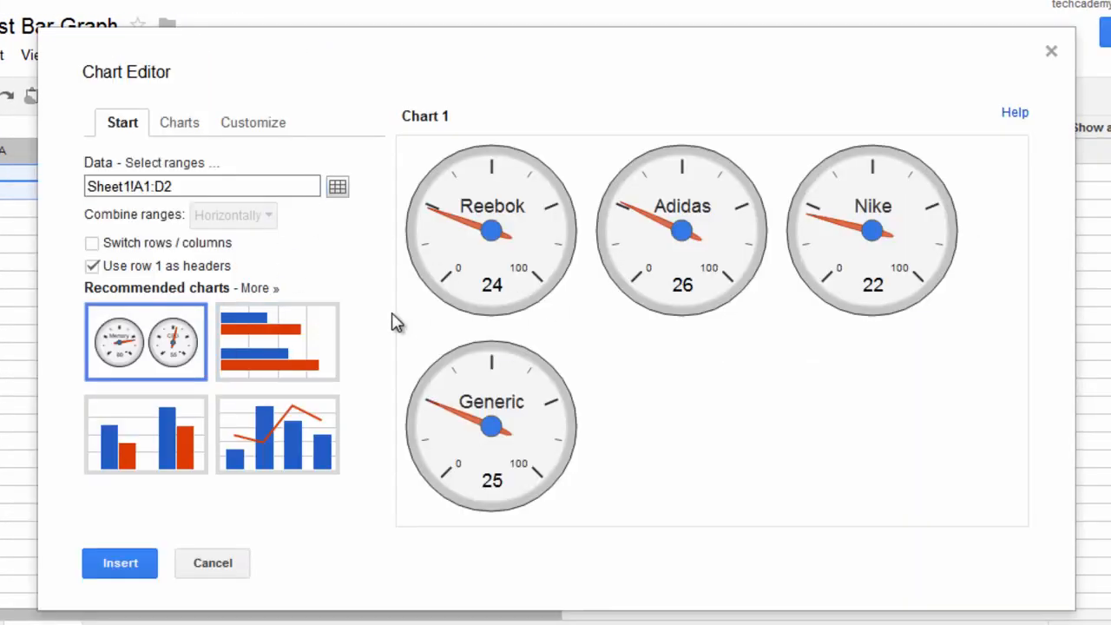
pyautogui.click(277, 365)
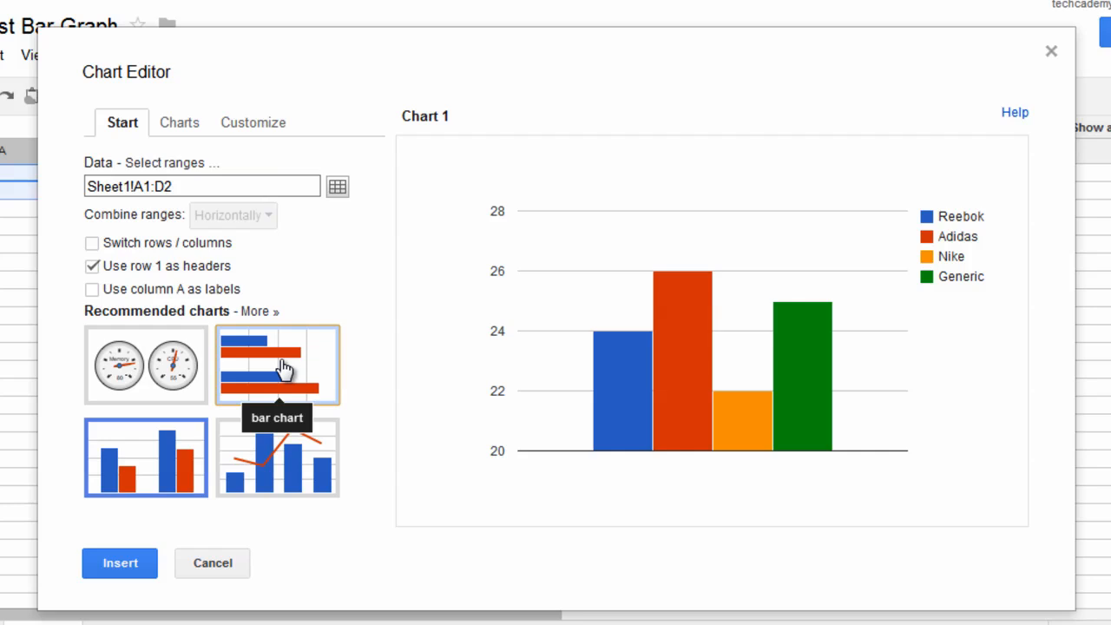
pyautogui.click(277, 365)
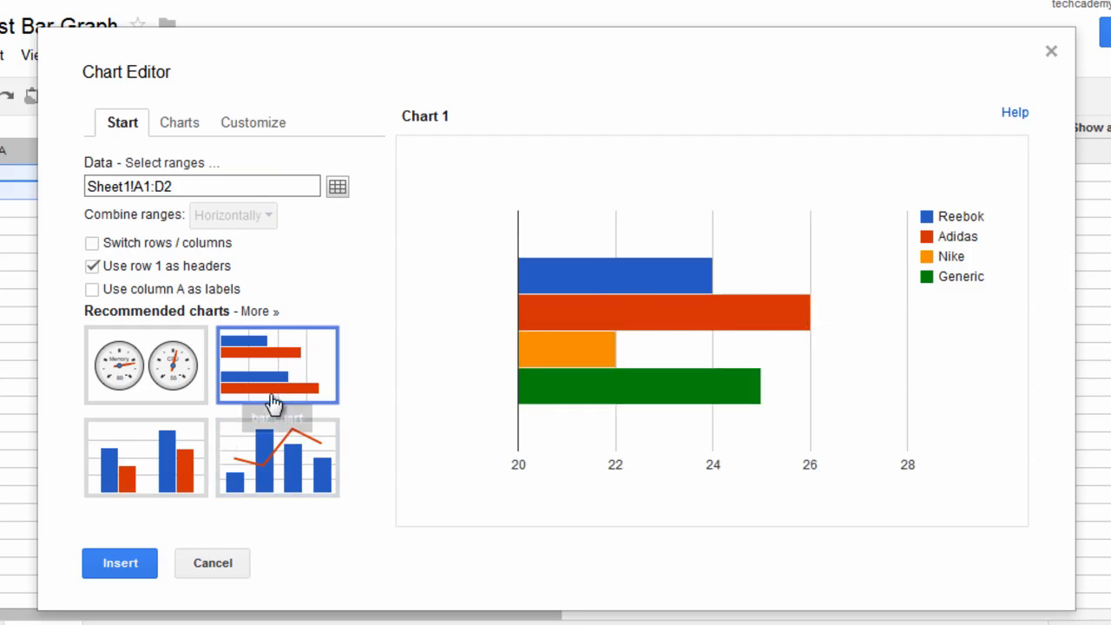
pyautogui.click(145, 458)
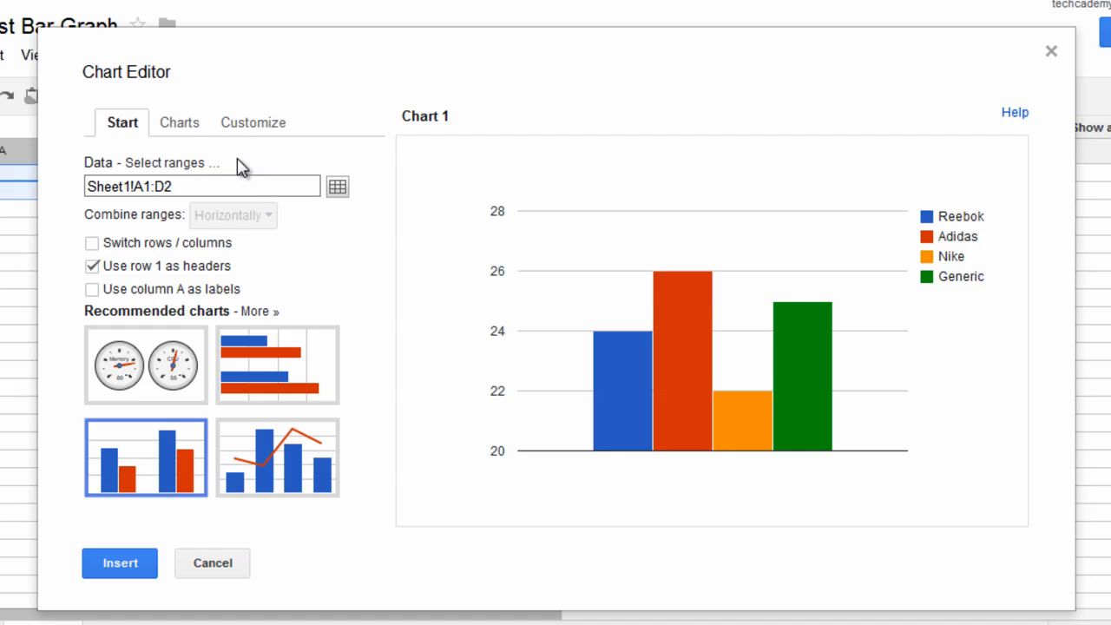
pyautogui.click(253, 122)
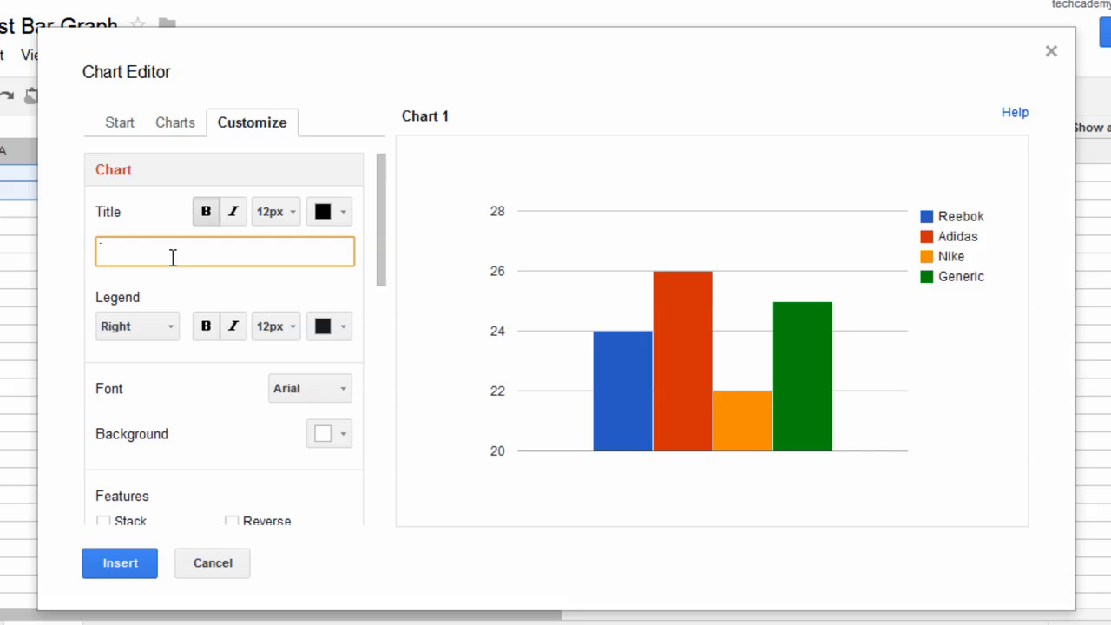
# Type 'Runners' Times With Shoes' into the chart Title field, fixing a stray letter.
pyautogui.write("Runners'")
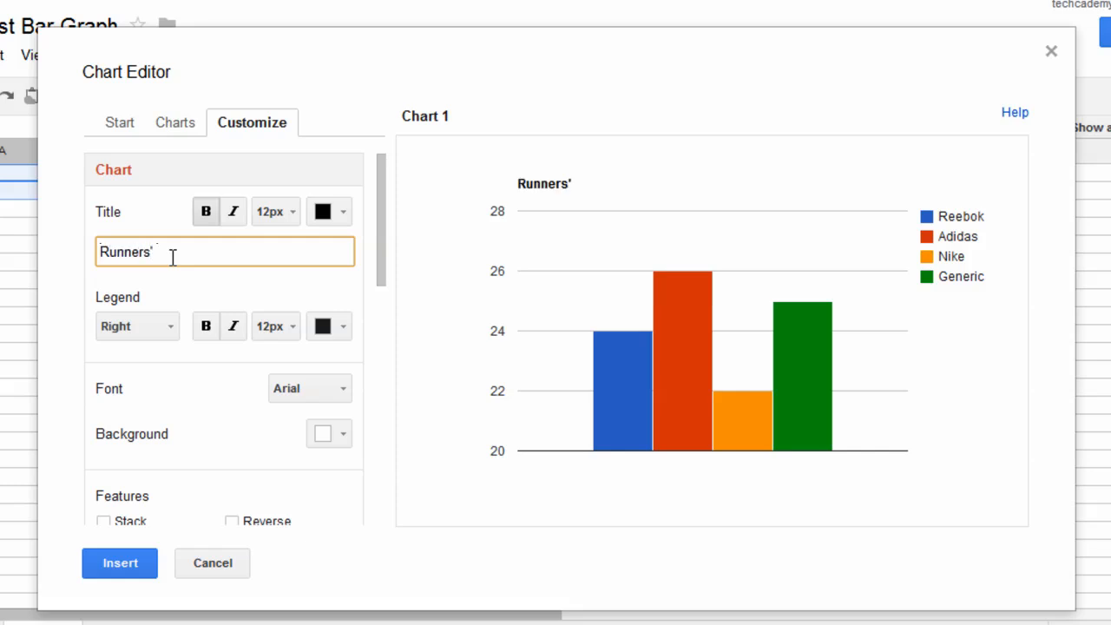
pyautogui.write('Times')
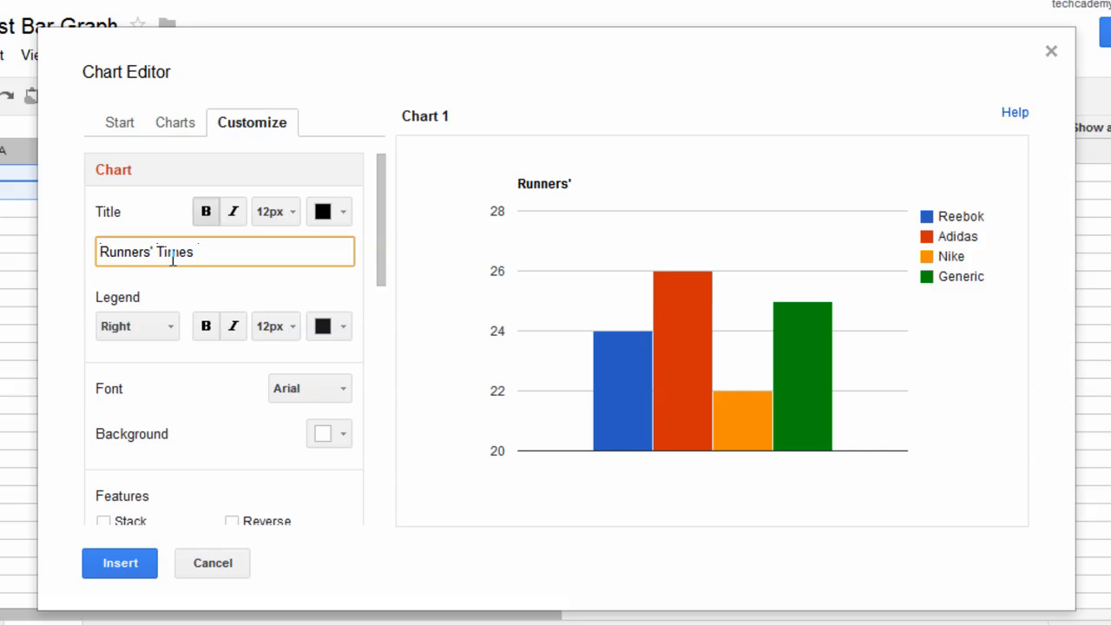
pyautogui.write('C')
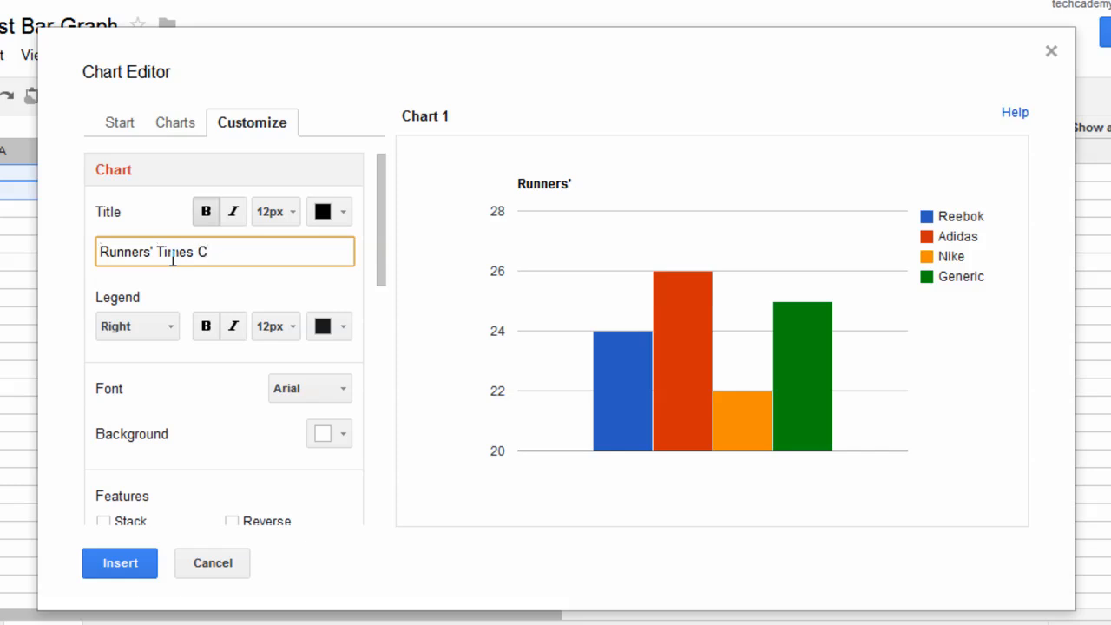
pyautogui.press('Backspace')
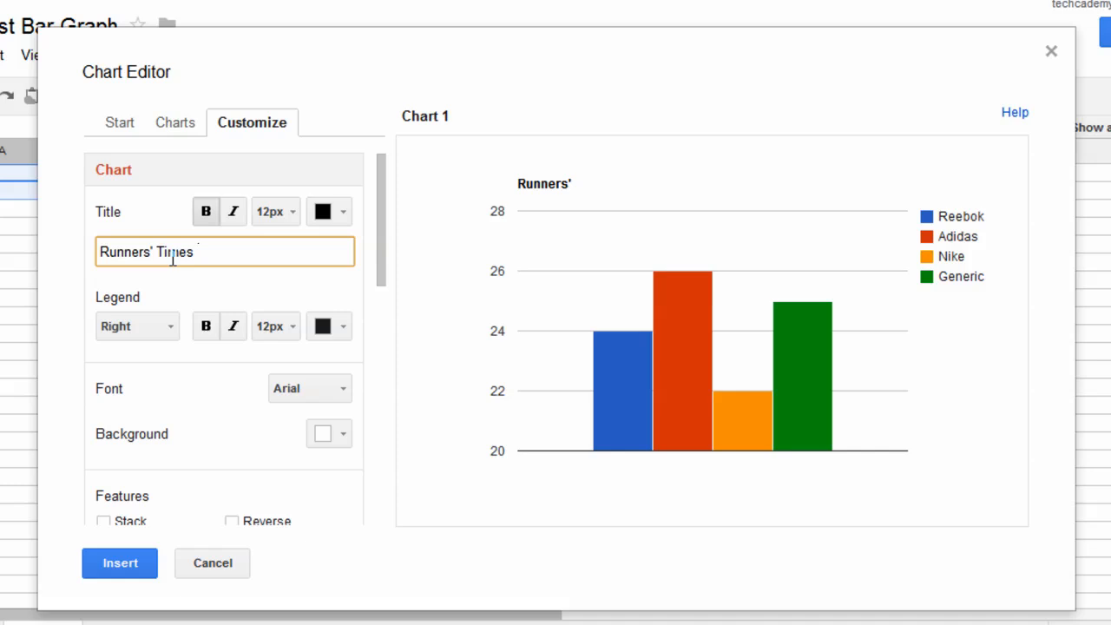
pyautogui.write('W')
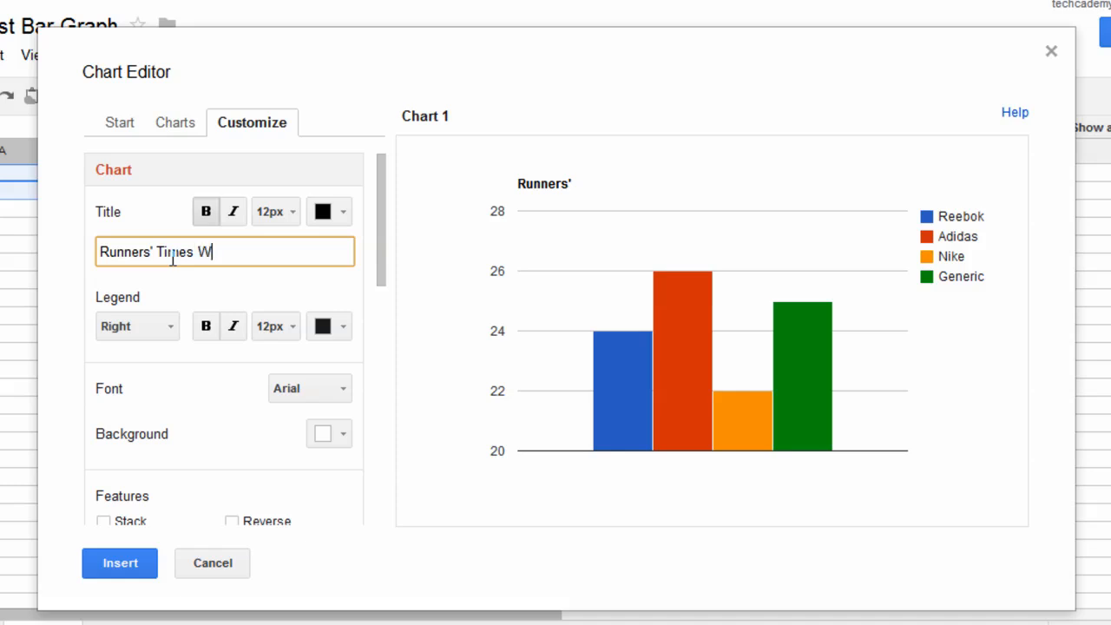
pyautogui.write('ith Shoes')
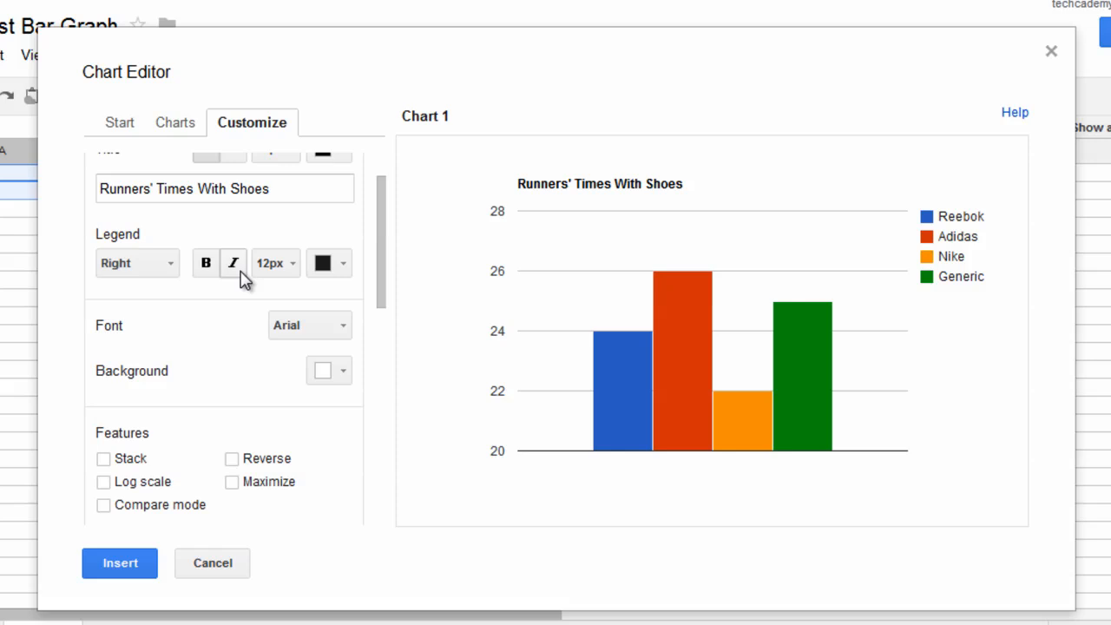
pyautogui.scroll(-3)
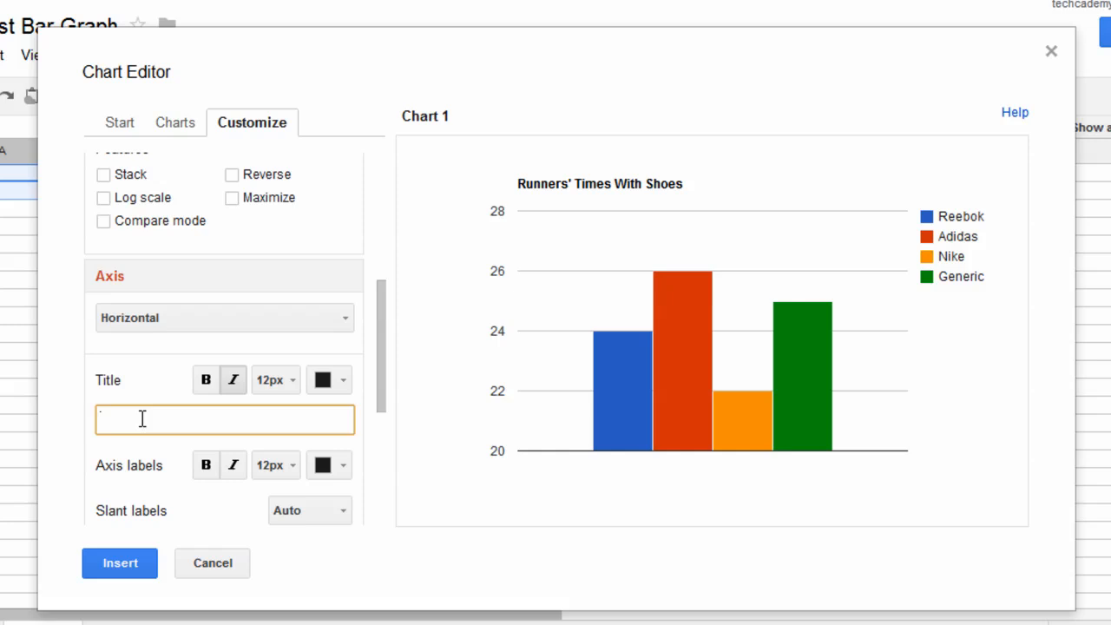
# Title the horizontal axis 'Type of Shoes' and the vertical axis 'Minutes To Complete Race'.
pyautogui.write('Type of Shoes')
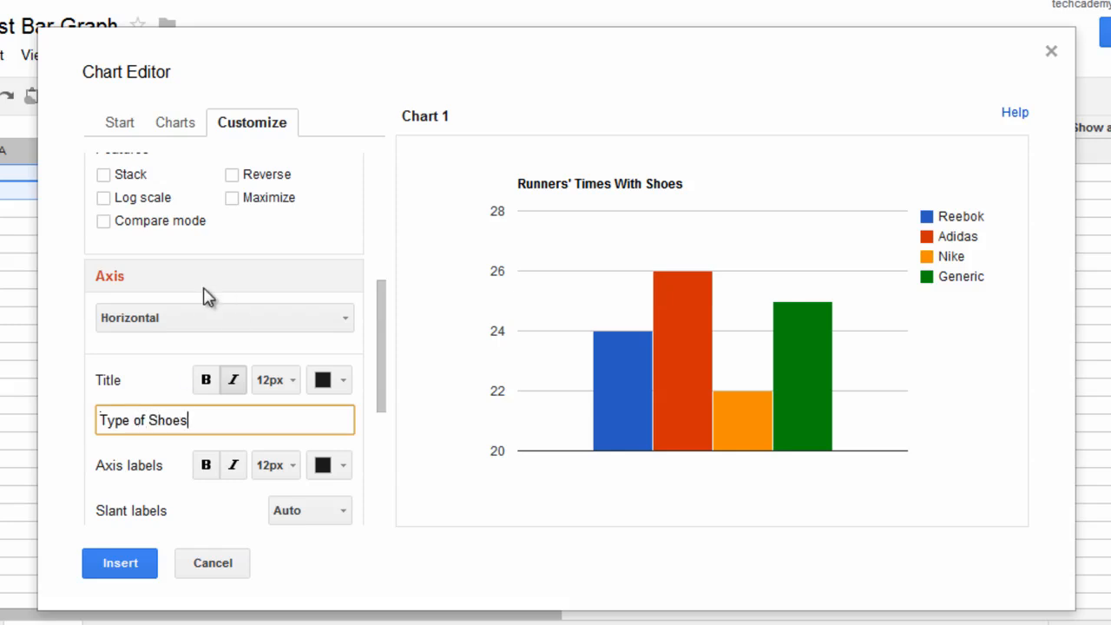
pyautogui.click(223, 318)
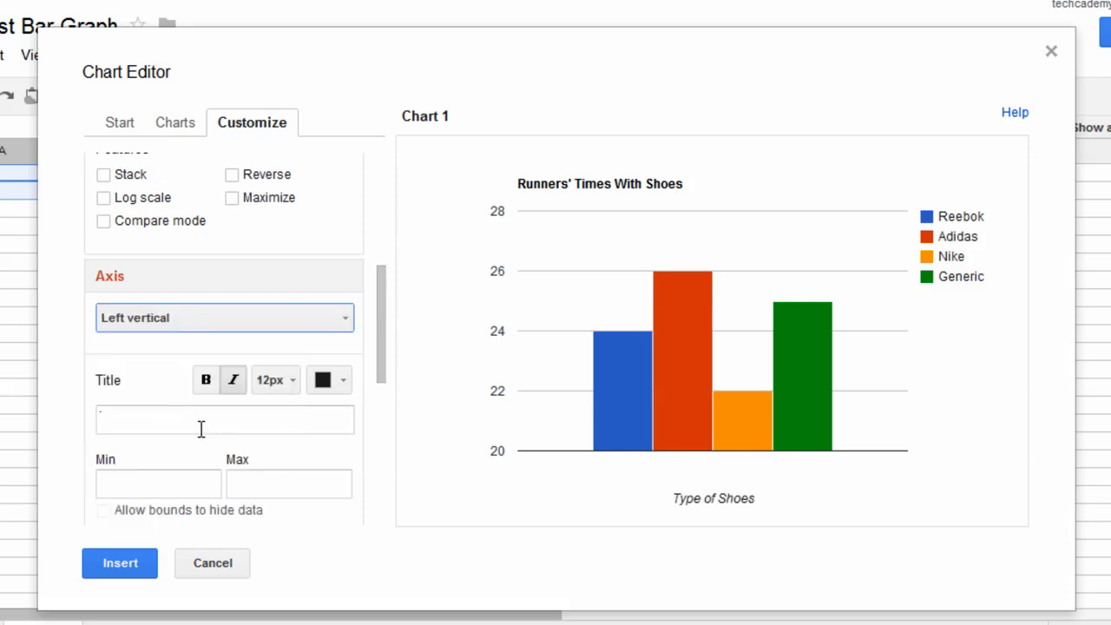
pyautogui.write('T')
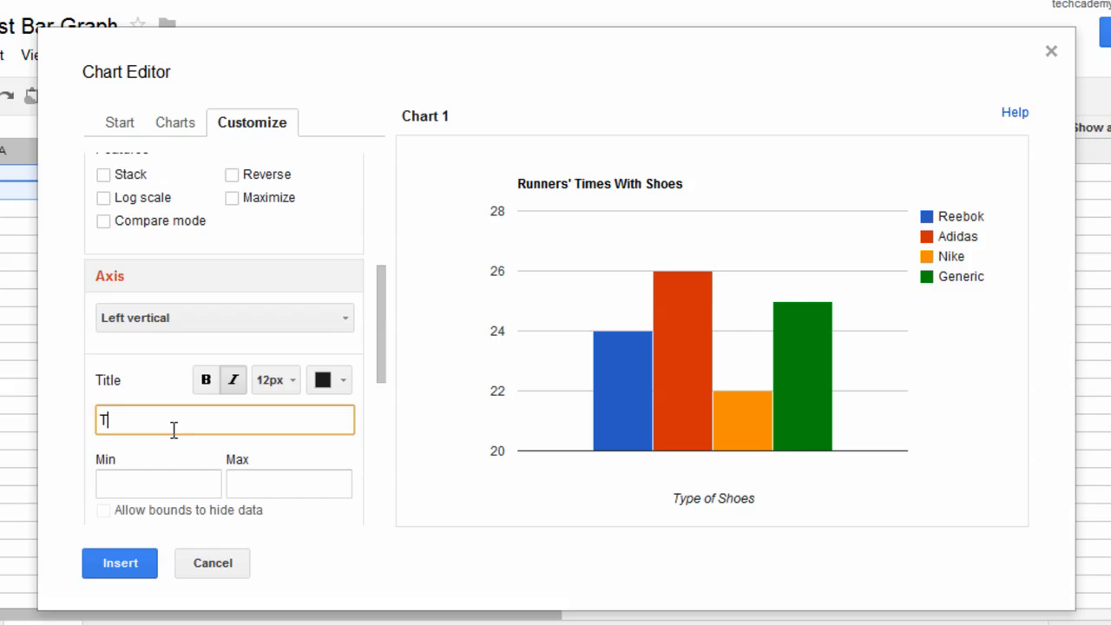
pyautogui.write('Mint')
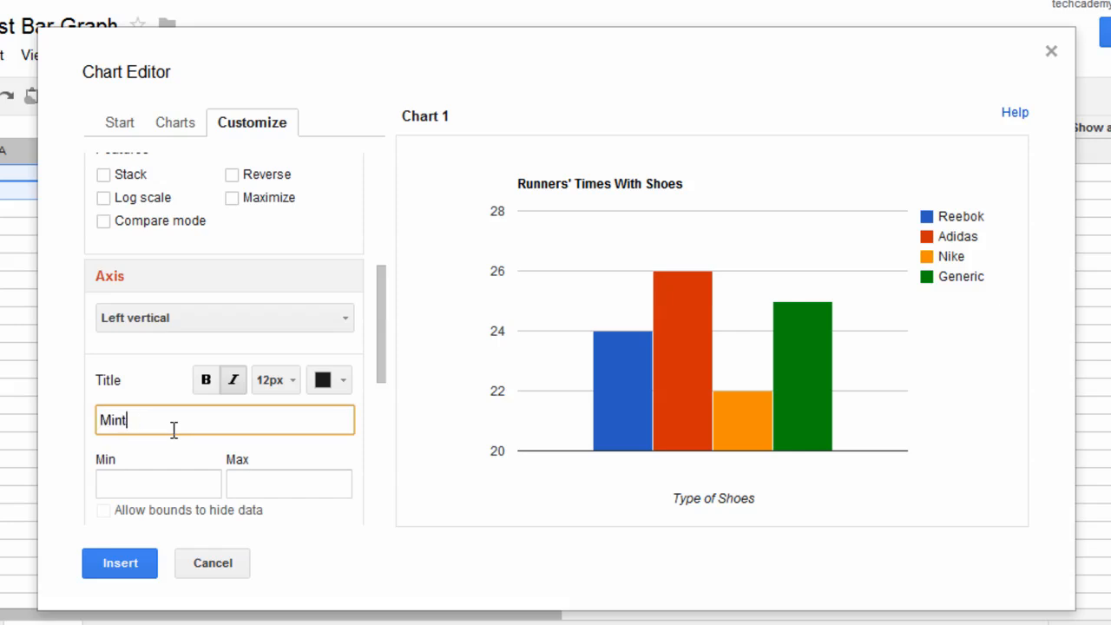
pyautogui.write('Minutes To Complete')
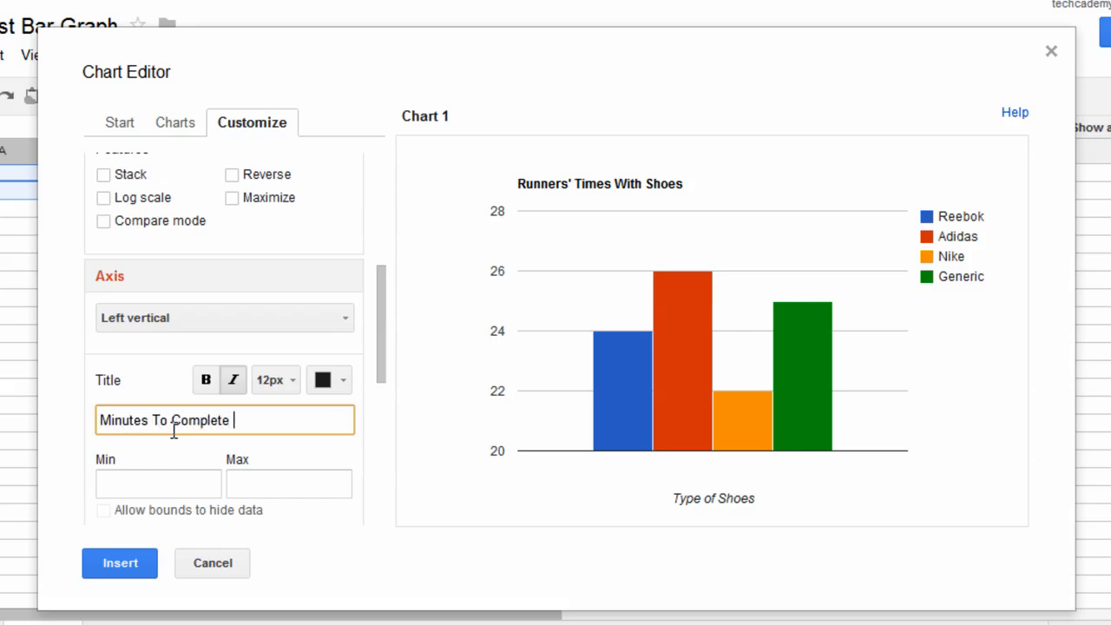
pyautogui.write('Race')
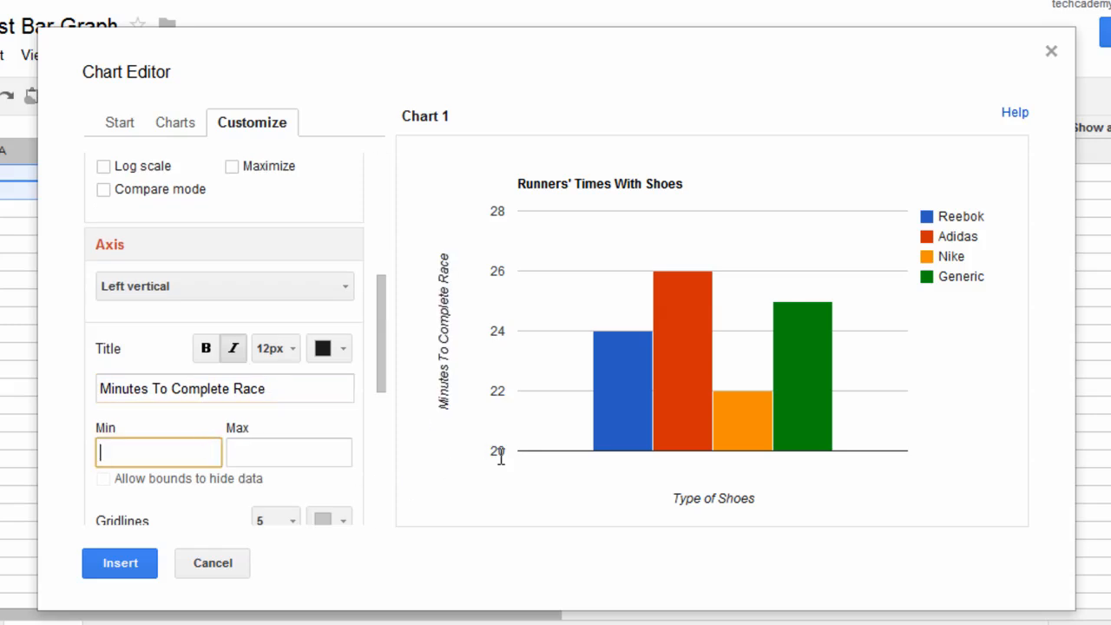
# Set the vertical axis minimum to 0 and maximum to 50.
pyautogui.write('0')
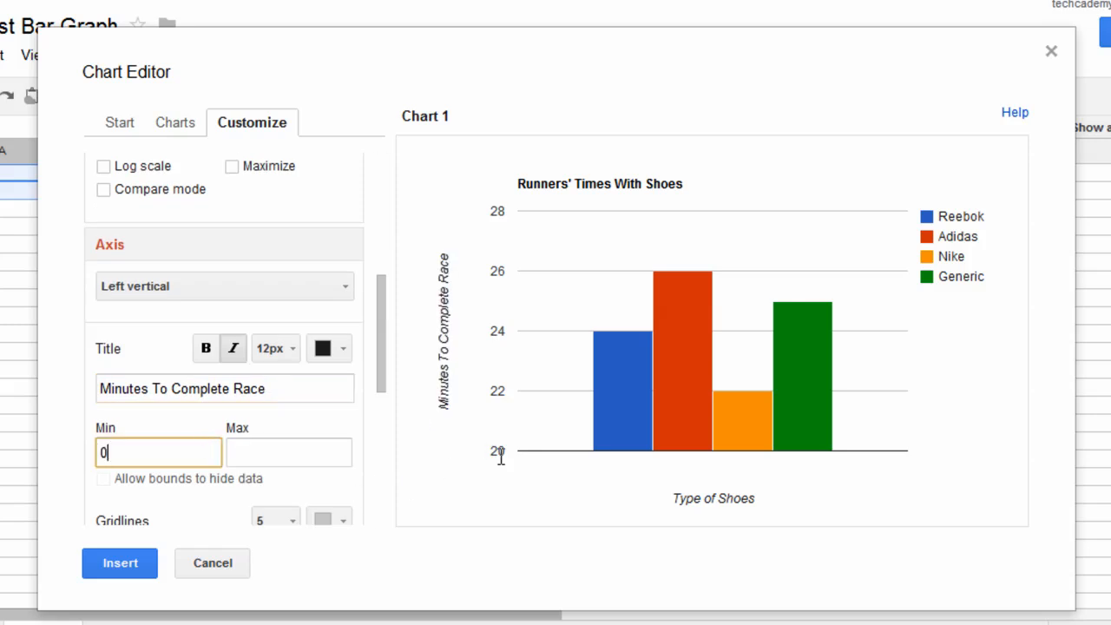
pyautogui.click(289, 452)
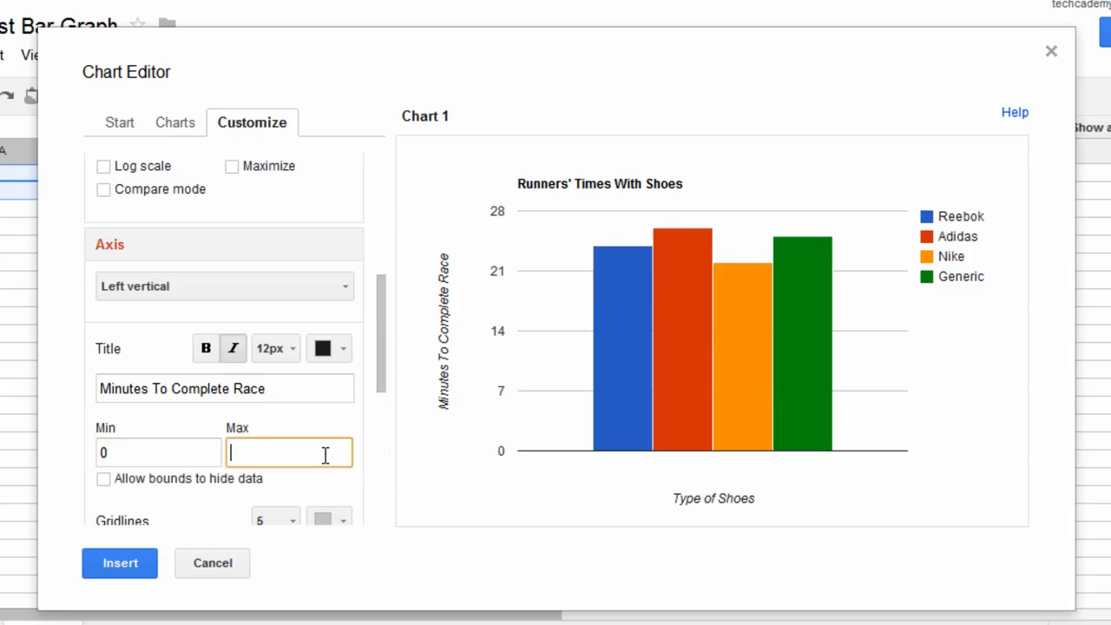
pyautogui.write('50')
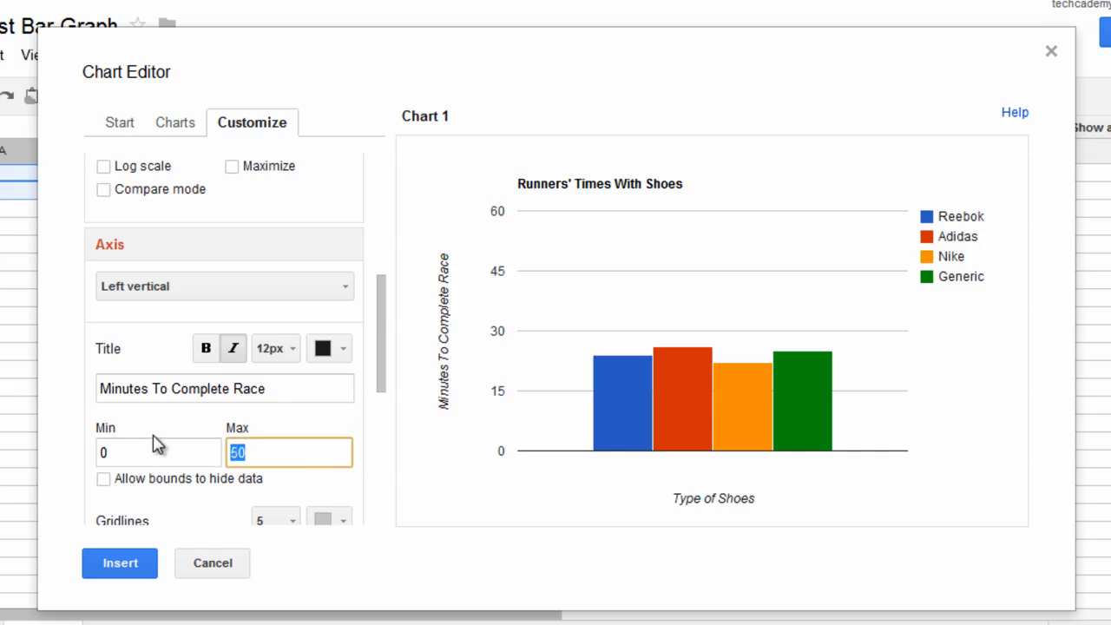
pyautogui.scroll(-3)
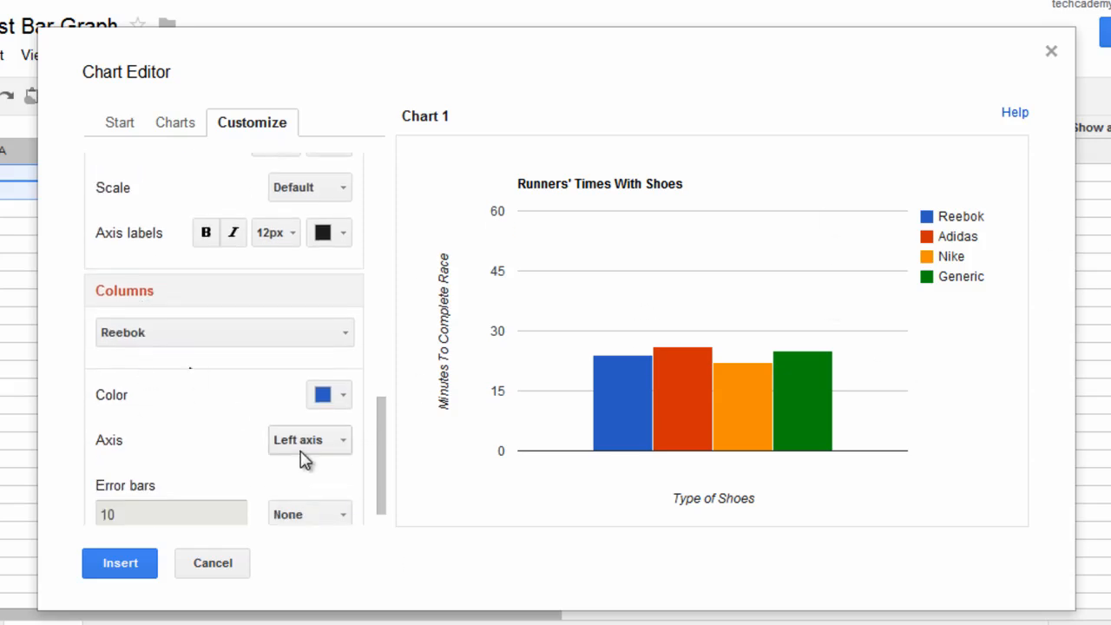
# Color the Reebok bars light green and Adidas blue, then insert the chart.
pyautogui.click(329, 394)
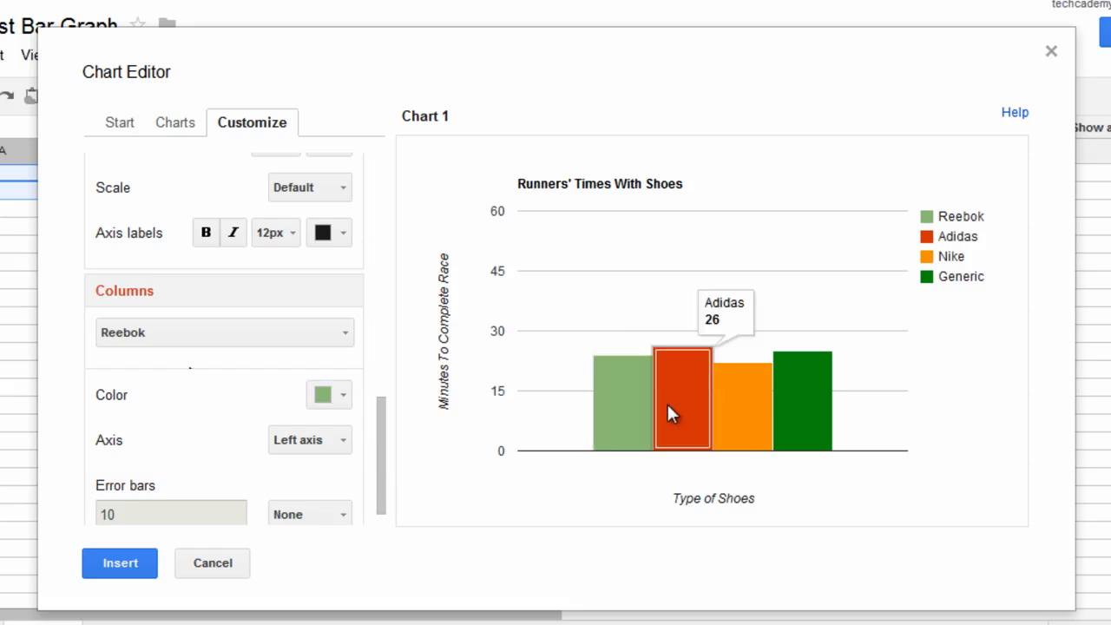
pyautogui.click(223, 332)
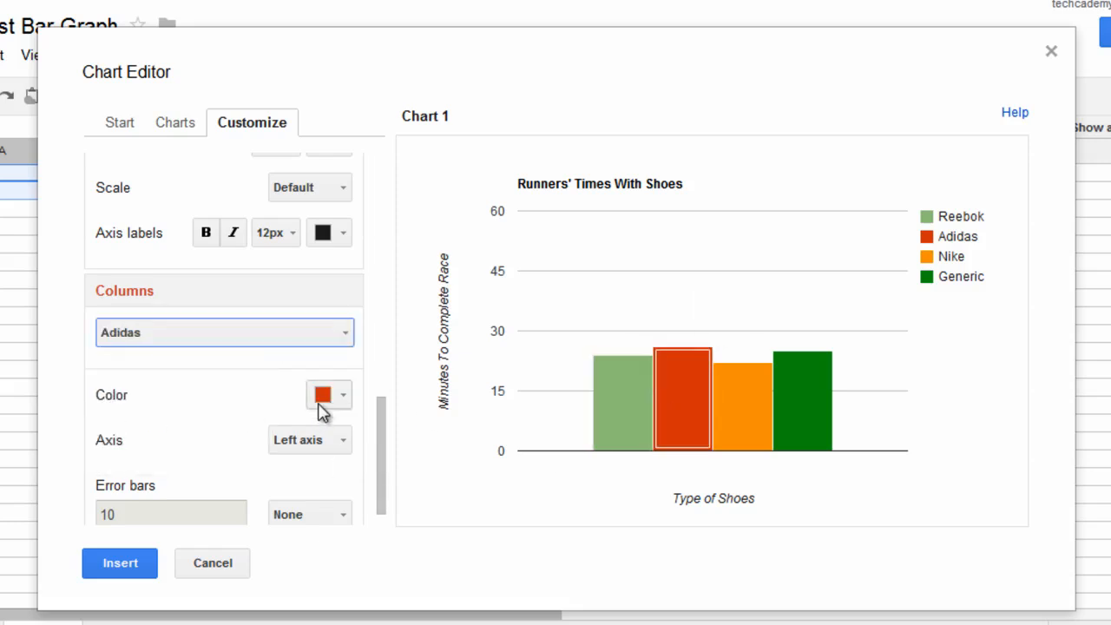
pyautogui.click(322, 395)
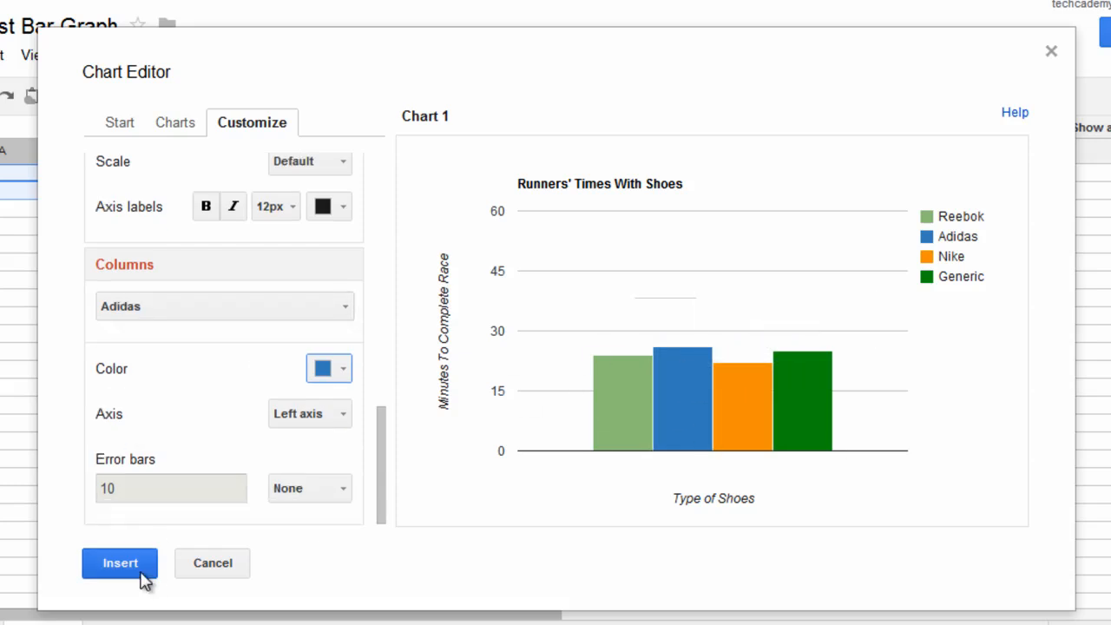
pyautogui.click(120, 564)
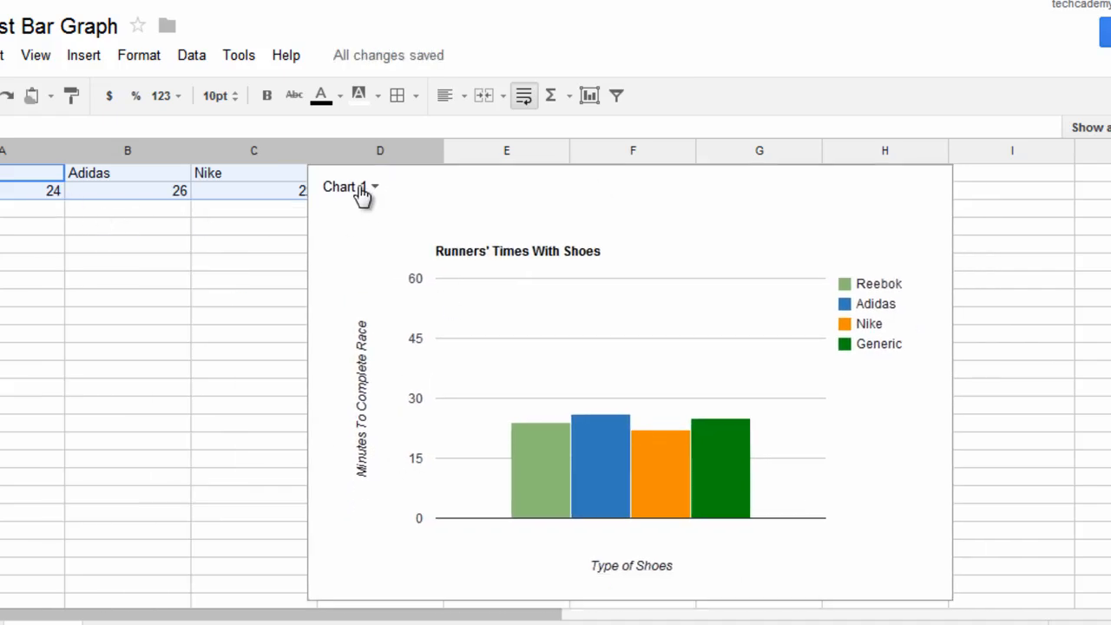
# Choose Copy chart from the Chart 1 dropdown, then reopen the dropdown.
pyautogui.click(373, 186)
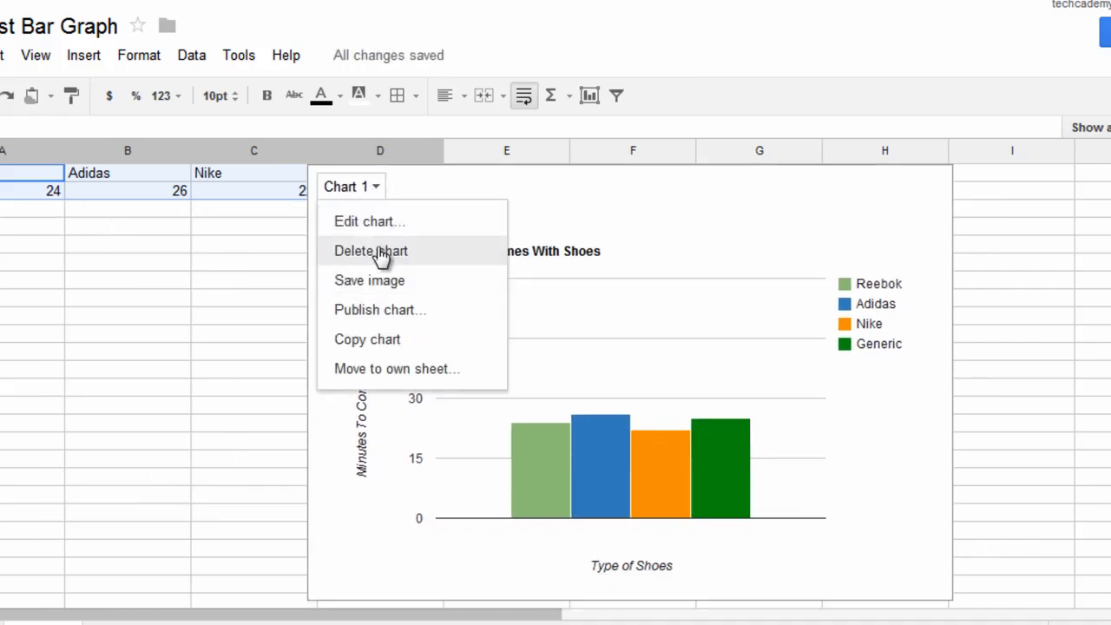
pyautogui.click(368, 340)
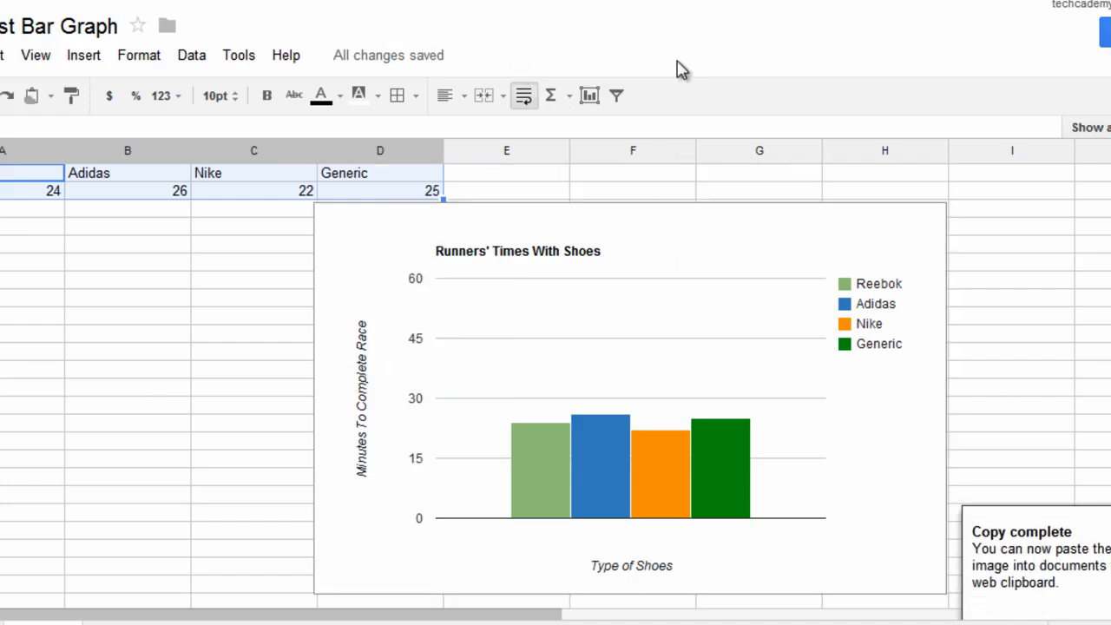
pyautogui.click(374, 186)
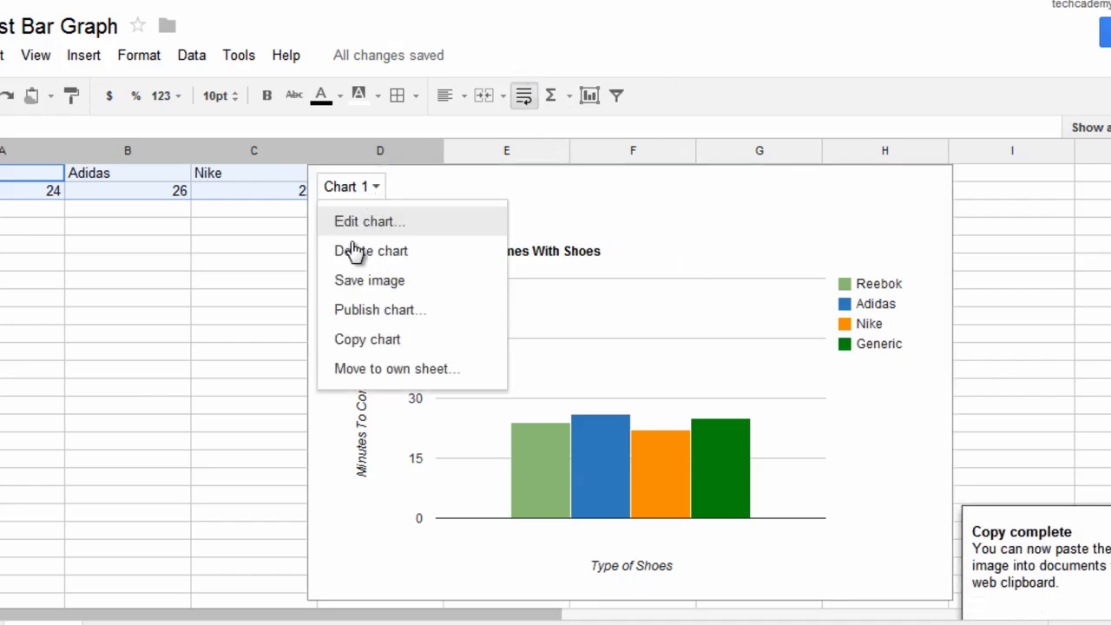
pyautogui.moveTo(359, 279)
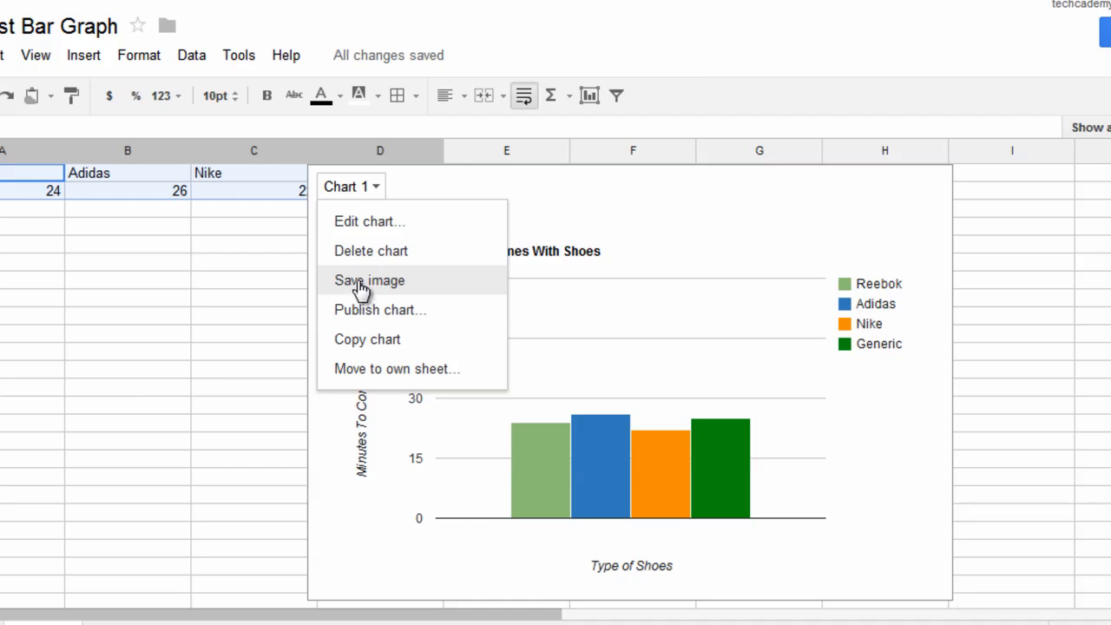
pyautogui.click(369, 279)
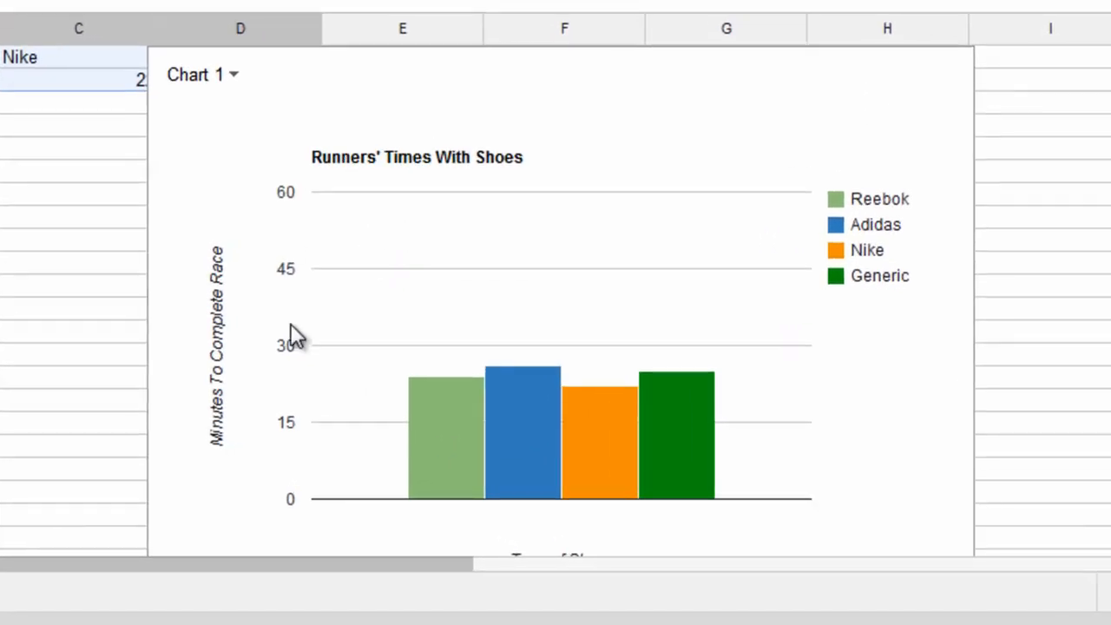
pyautogui.moveTo(534, 439)
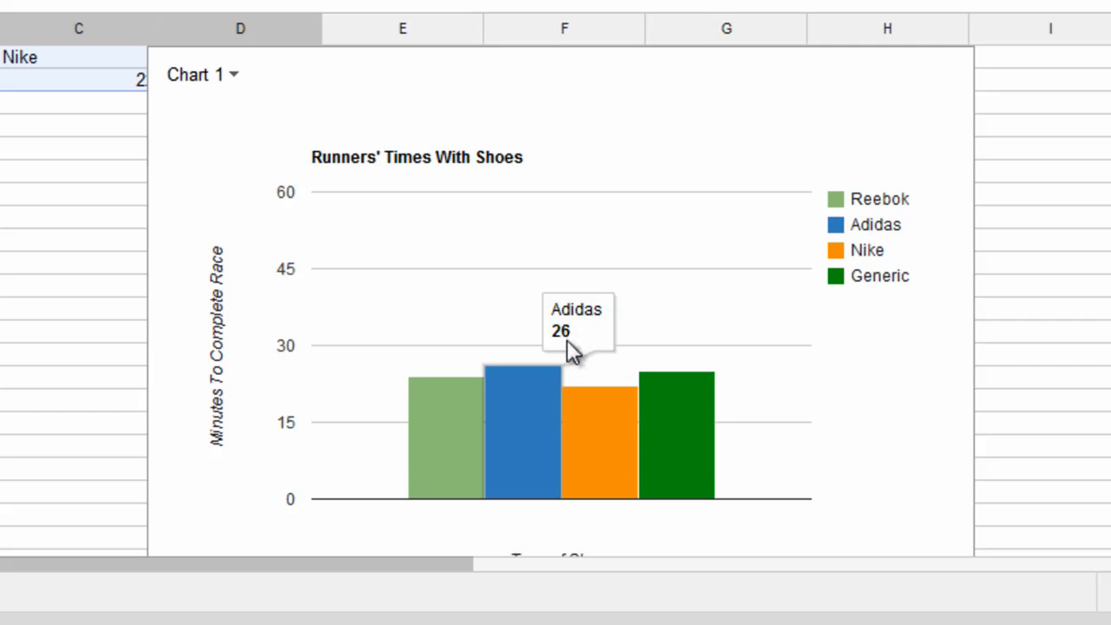
pyautogui.moveTo(279, 83)
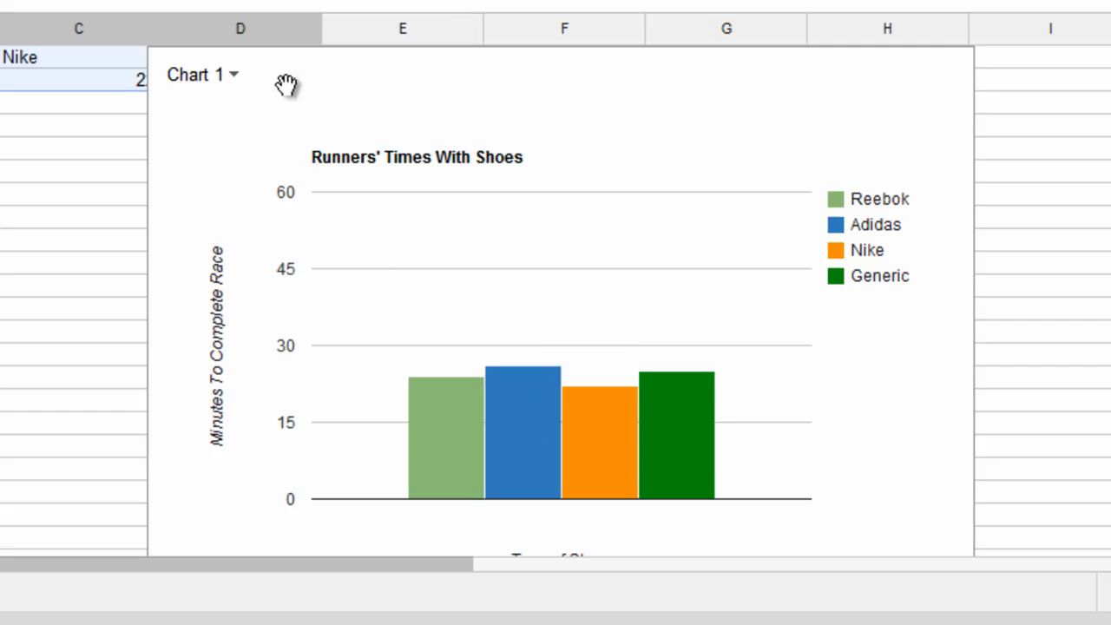